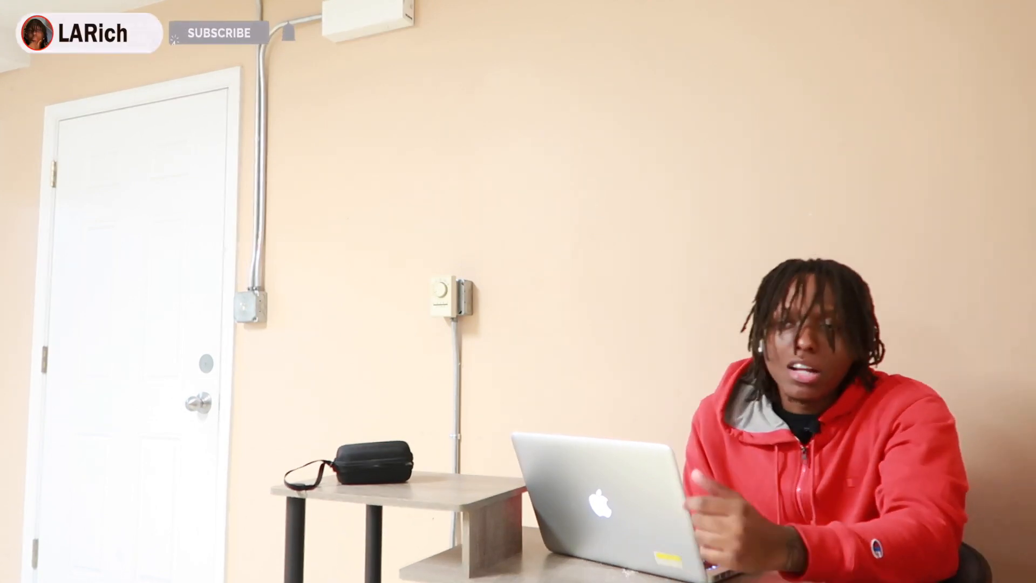
left_click(218, 32)
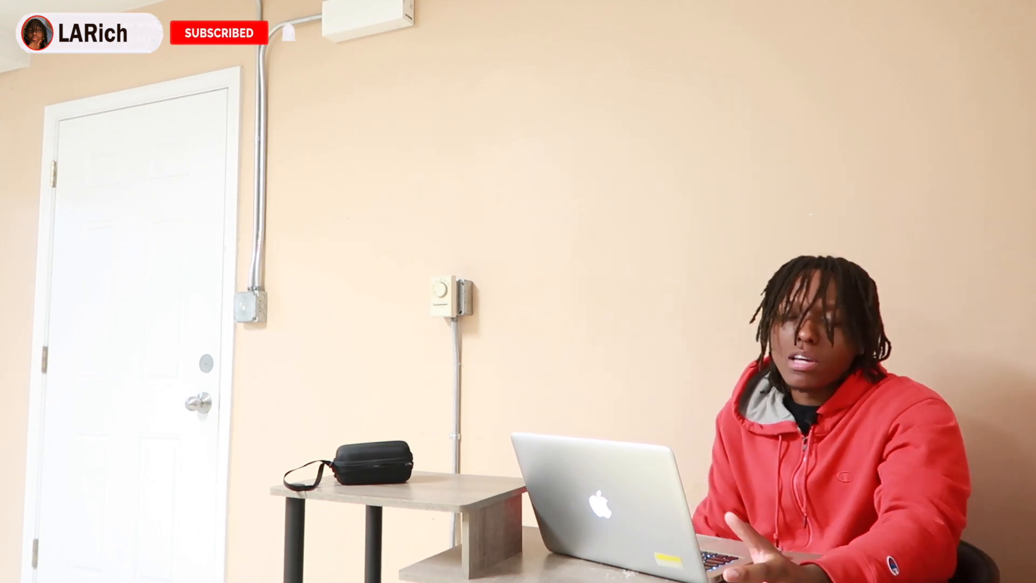